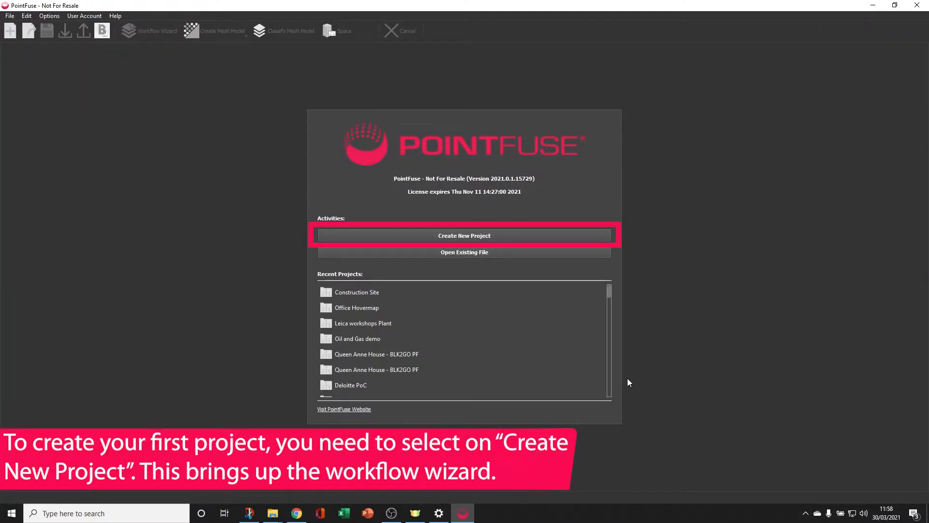
Launch the New Project wizard from the PointFuse start screen.
{"action": "left_click", "coordinate": [464, 235]}
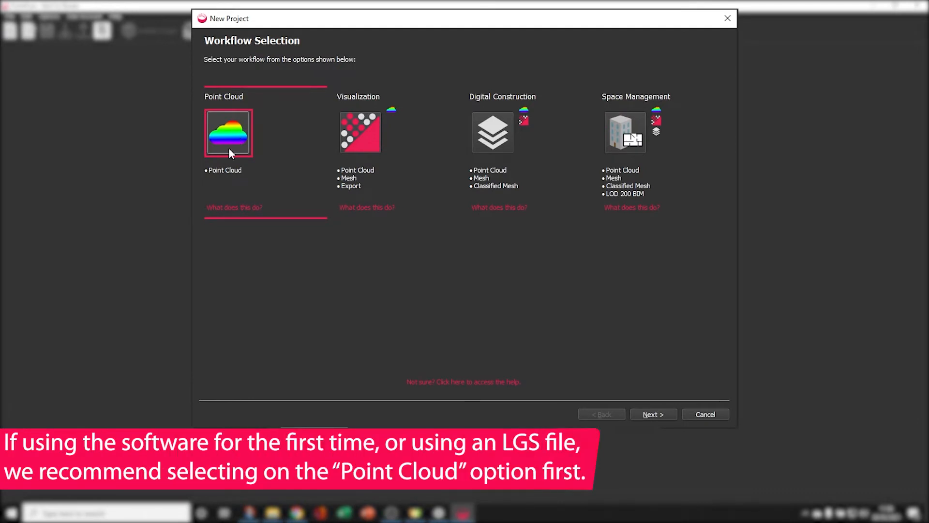
Choose the Point Cloud workflow for the new project.
{"action": "left_click", "coordinate": [360, 132]}
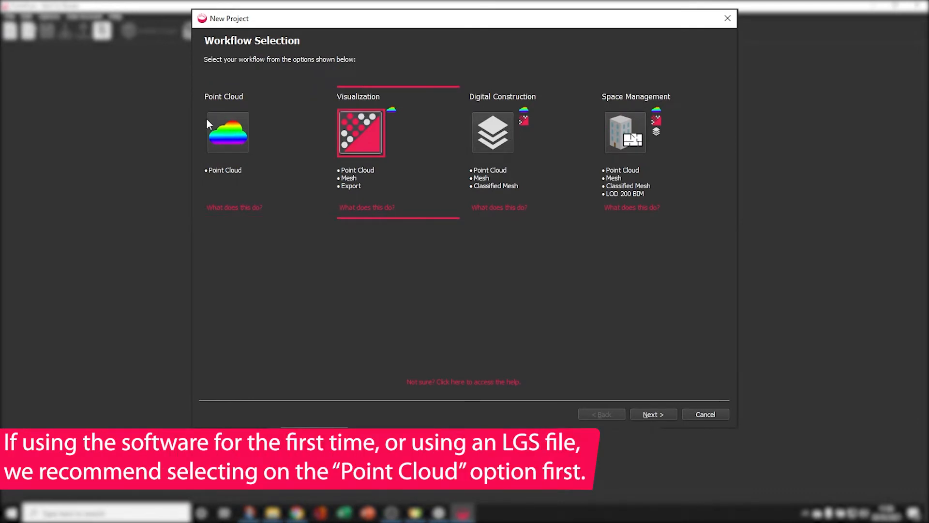
{"action": "left_click", "coordinate": [227, 132]}
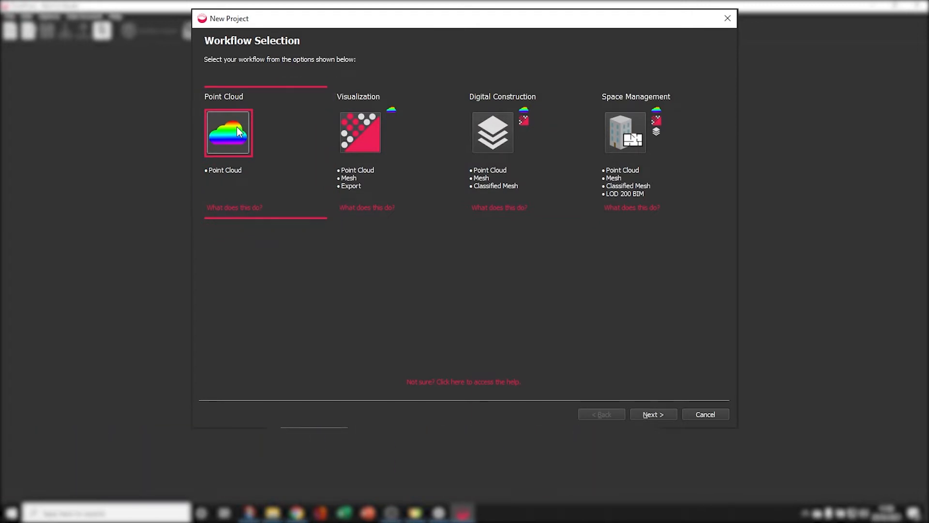
{"action": "left_click", "coordinate": [653, 413]}
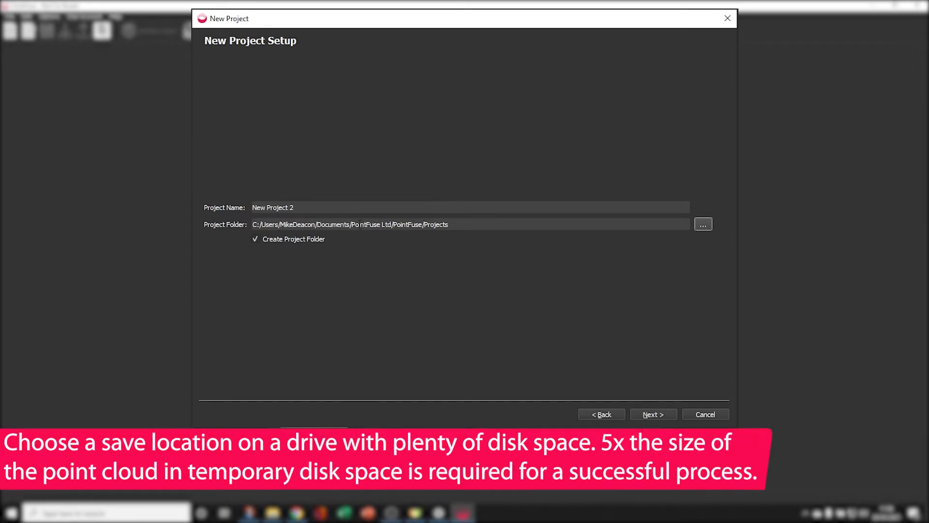
Save the Getting Started project in D:/Video PointFuse Projects and advance to import.
{"action": "left_click", "coordinate": [703, 224]}
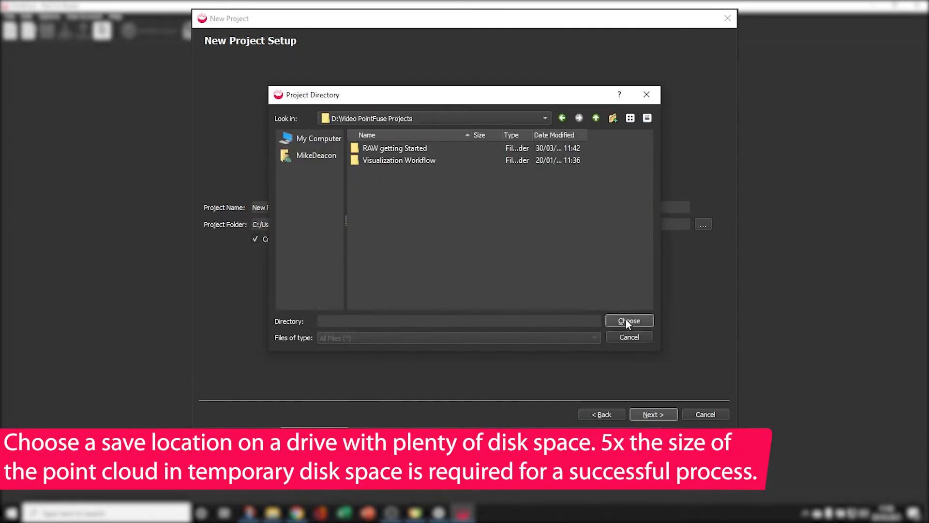
{"action": "left_click", "coordinate": [629, 321]}
{"action": "type", "text": "Getting Starte"}
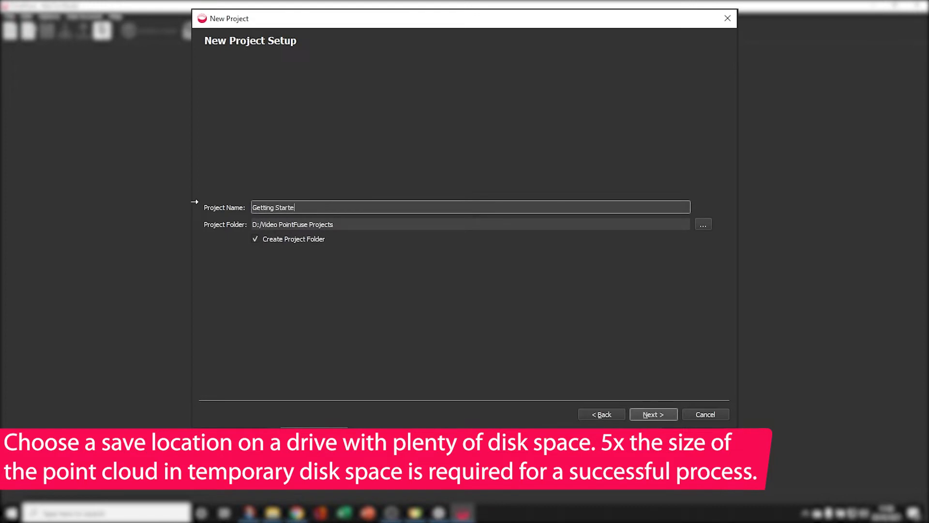
{"action": "left_click", "coordinate": [653, 413]}
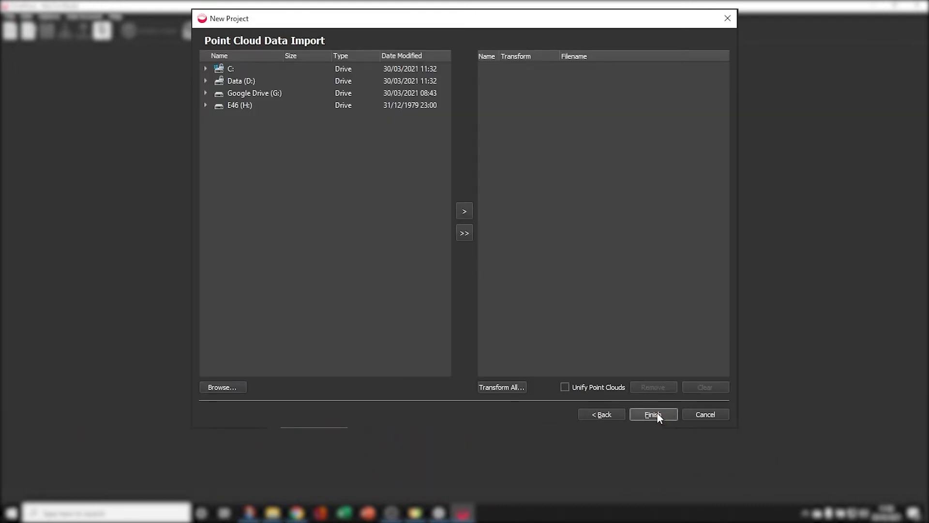
{"action": "mouse_move", "coordinate": [223, 387]}
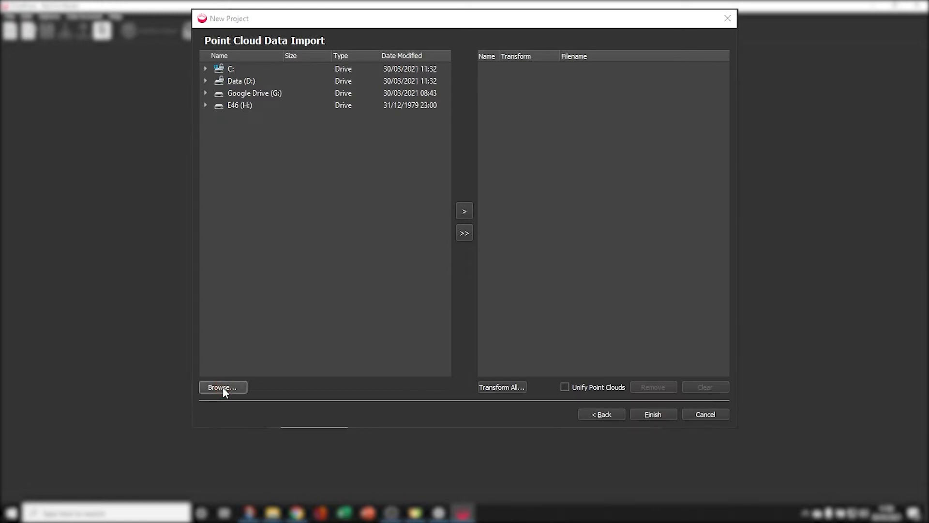
Add the Getting Started BLK2GO (2) E57 file and finish the wizard to import it.
{"action": "left_click", "coordinate": [223, 387]}
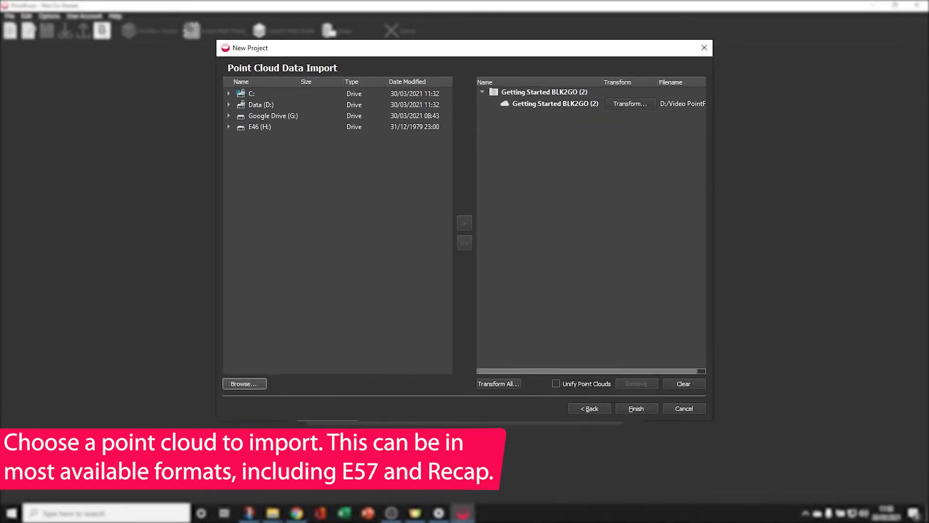
{"action": "left_click", "coordinate": [636, 408]}
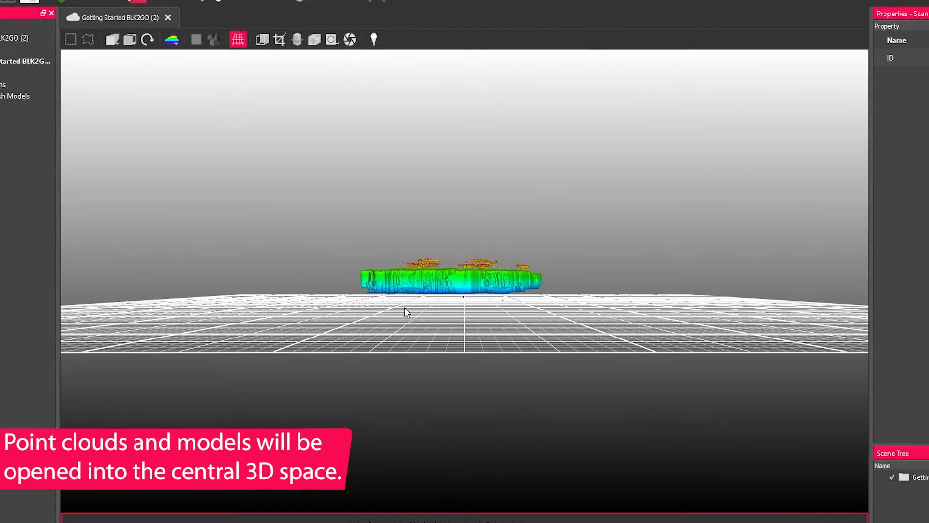
{"action": "mouse_move", "coordinate": [395, 298]}
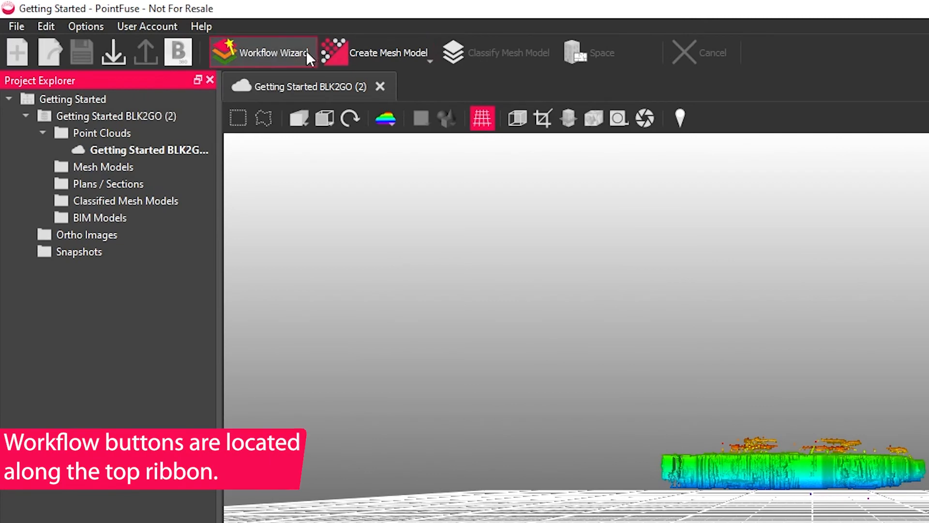
{"action": "mouse_move", "coordinate": [619, 63]}
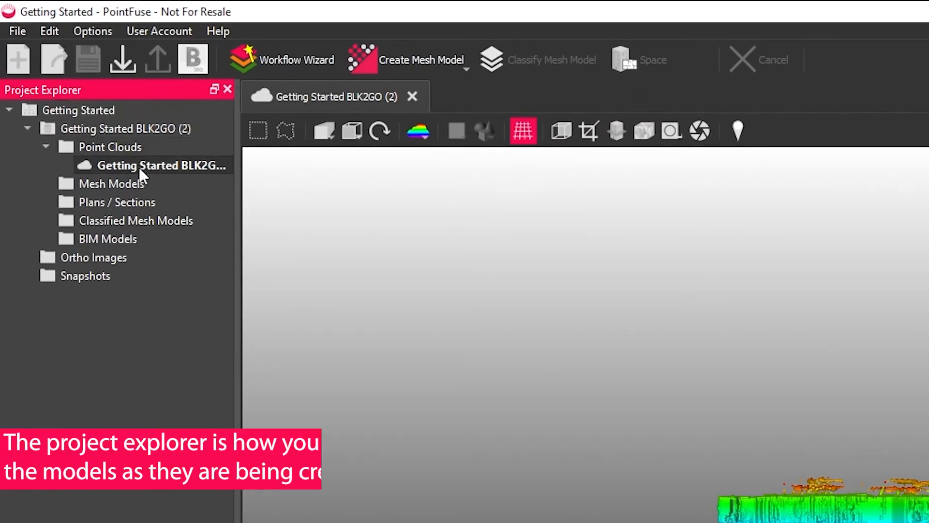
Select the BLK2GO point cloud to view its properties, then the Classified Mesh Models folder.
{"action": "left_click", "coordinate": [135, 219]}
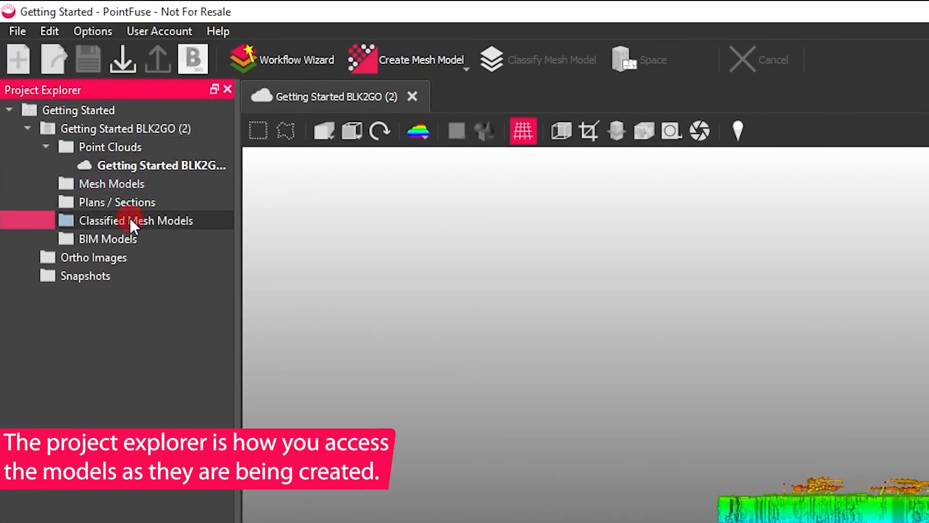
{"action": "left_click", "coordinate": [108, 238]}
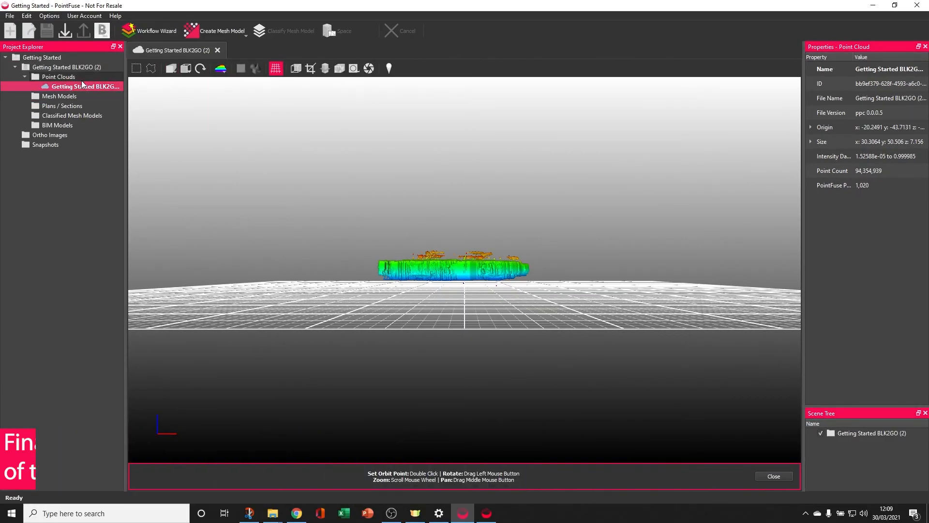
{"action": "mouse_move", "coordinate": [471, 280]}
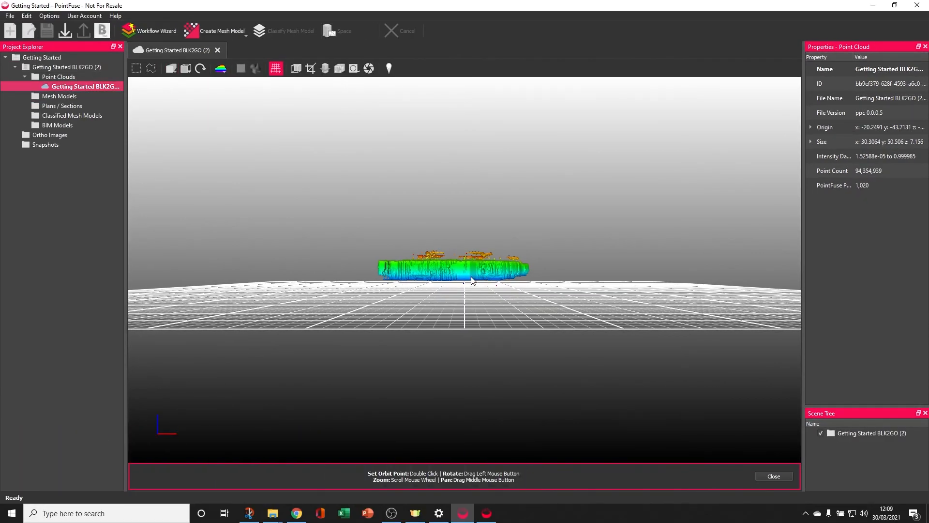